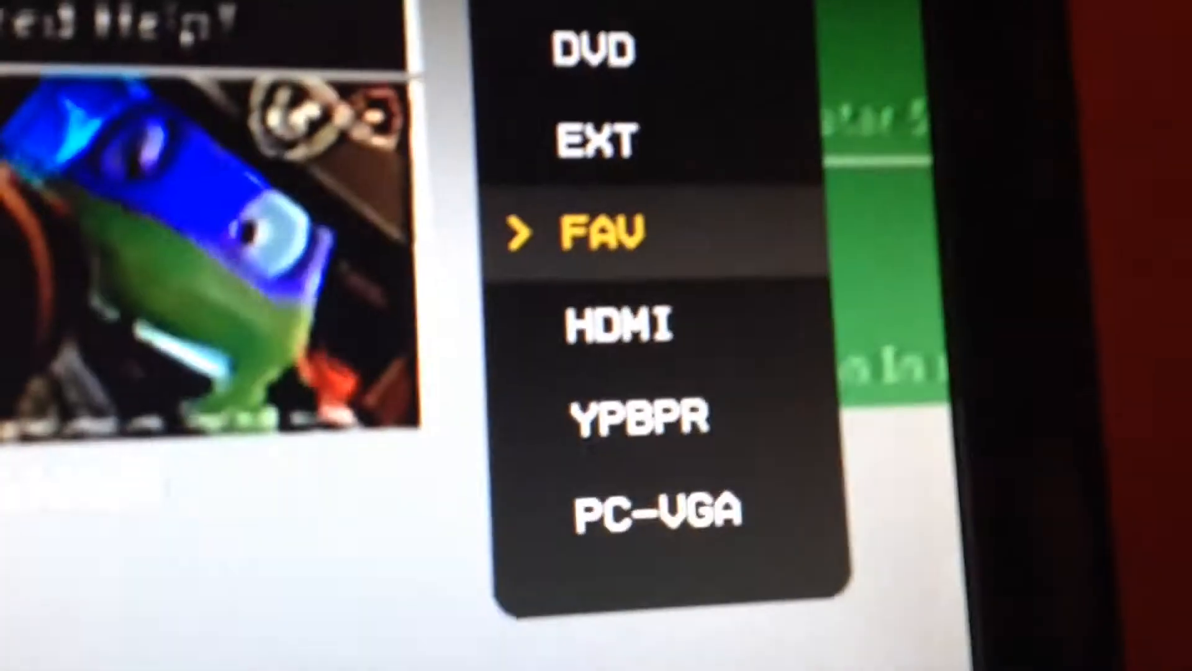
Move the input source highlight from FAV down to HDMI
key("Down")
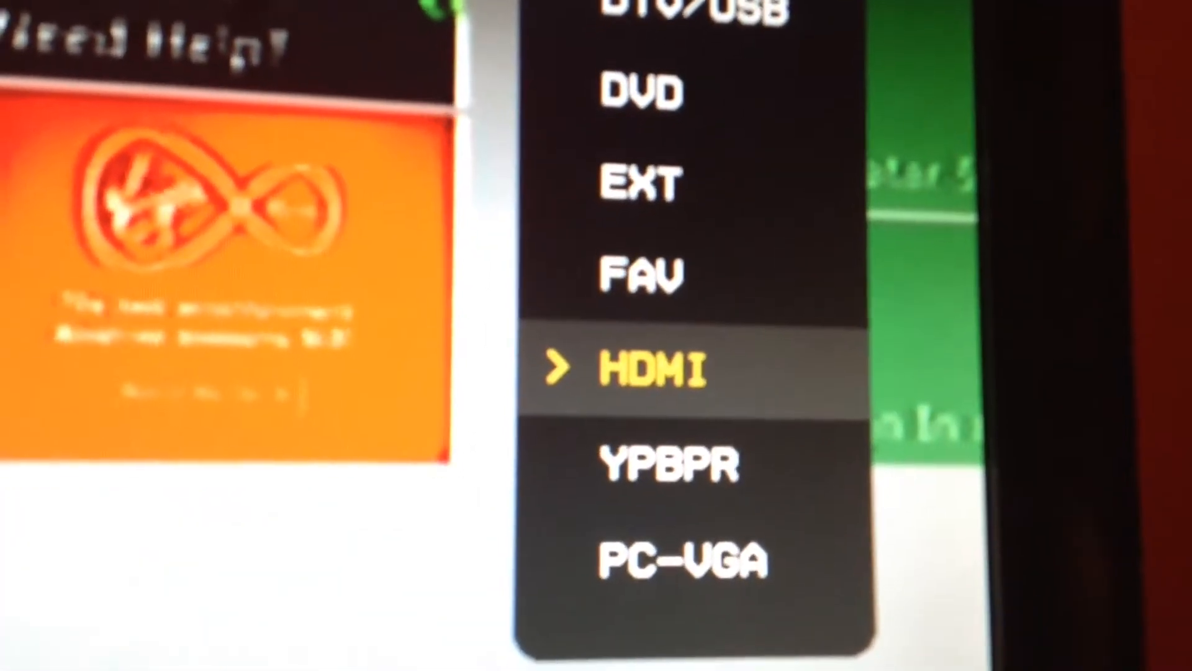